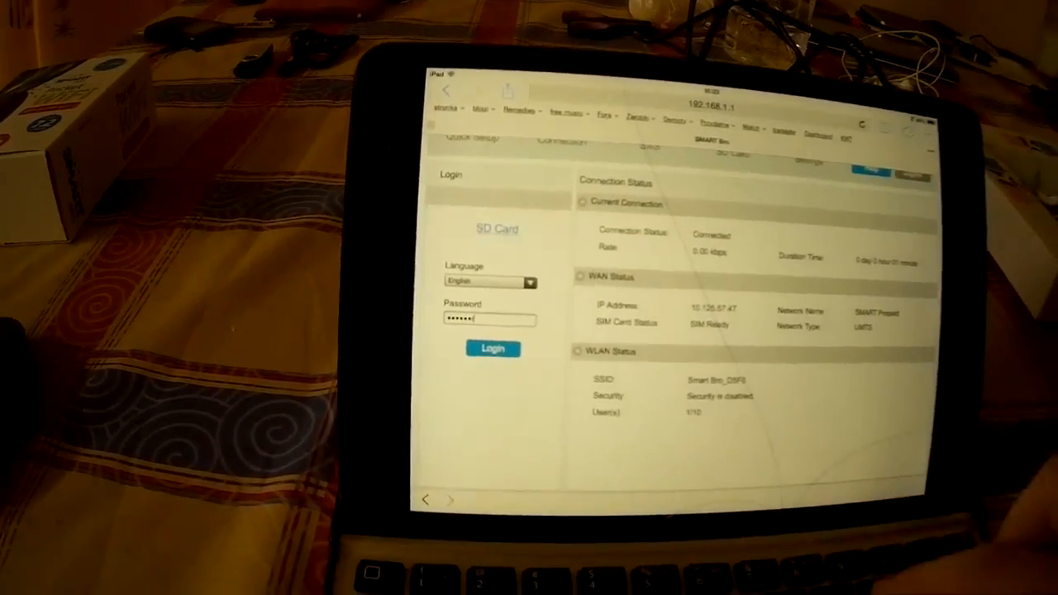
- Log into the router admin and view the stored SMS messages
click(493, 347)
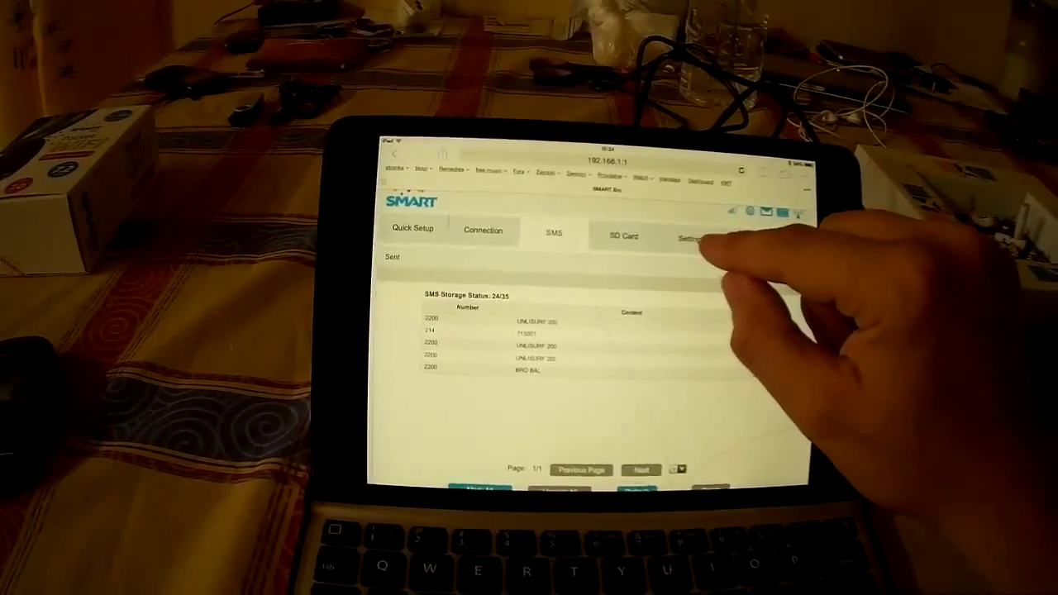
- Show the WiFi settings page with mode, SSID, channel, max users and security none
click(696, 241)
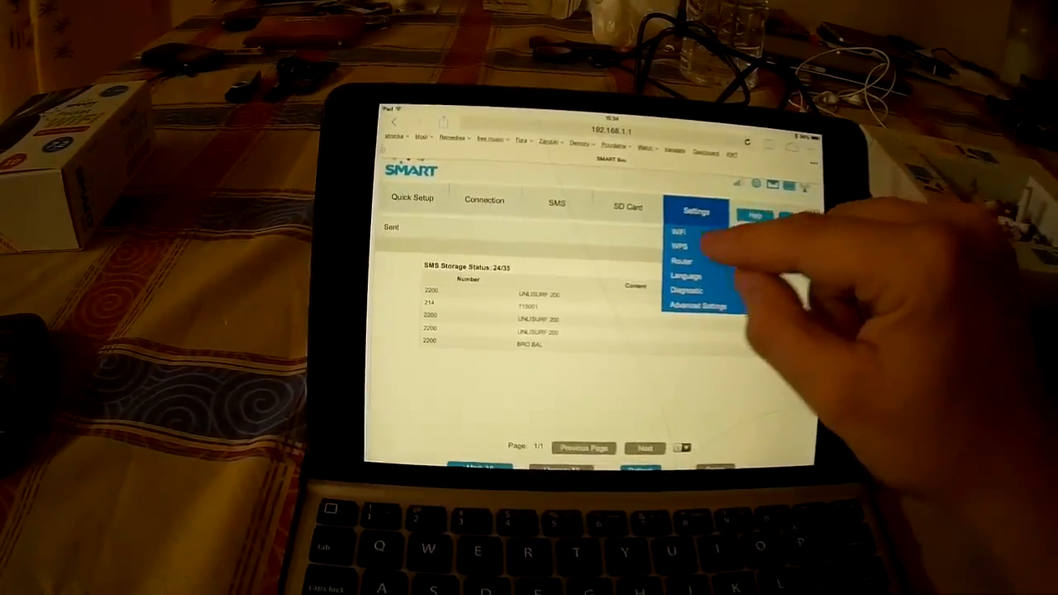
click(683, 228)
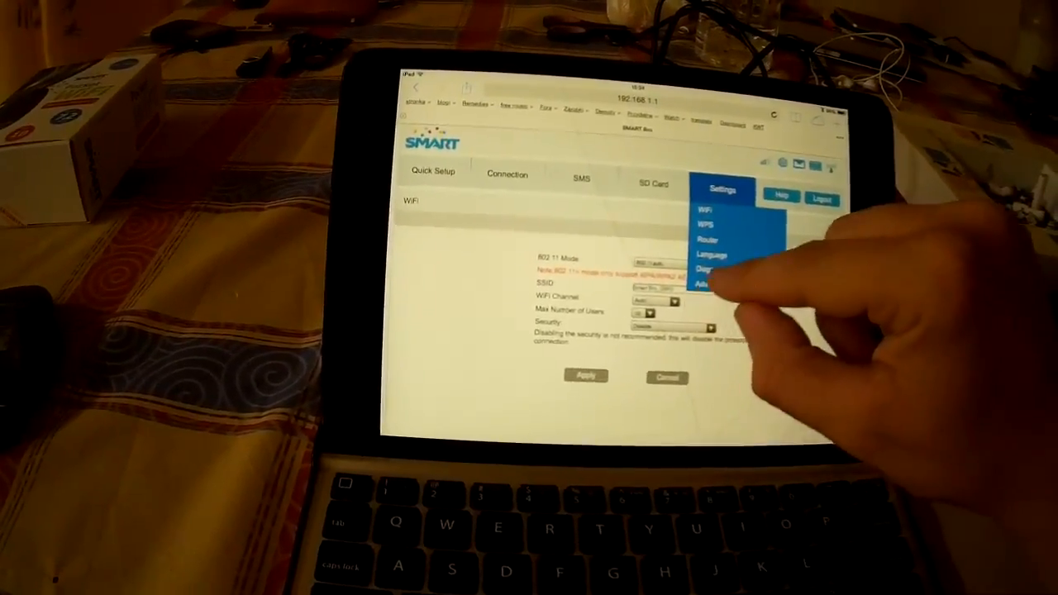
click(653, 254)
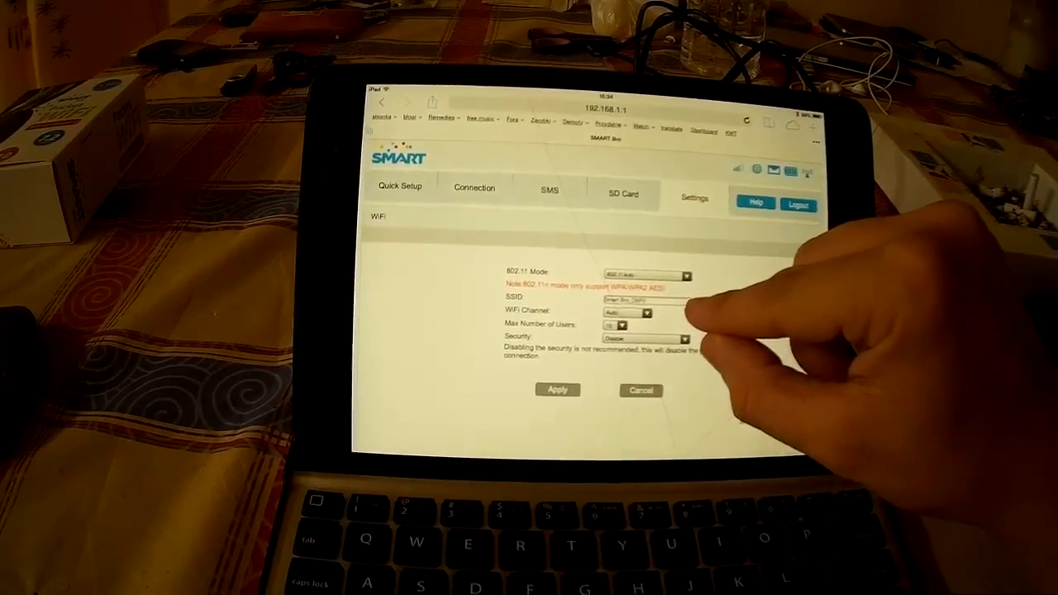
click(647, 315)
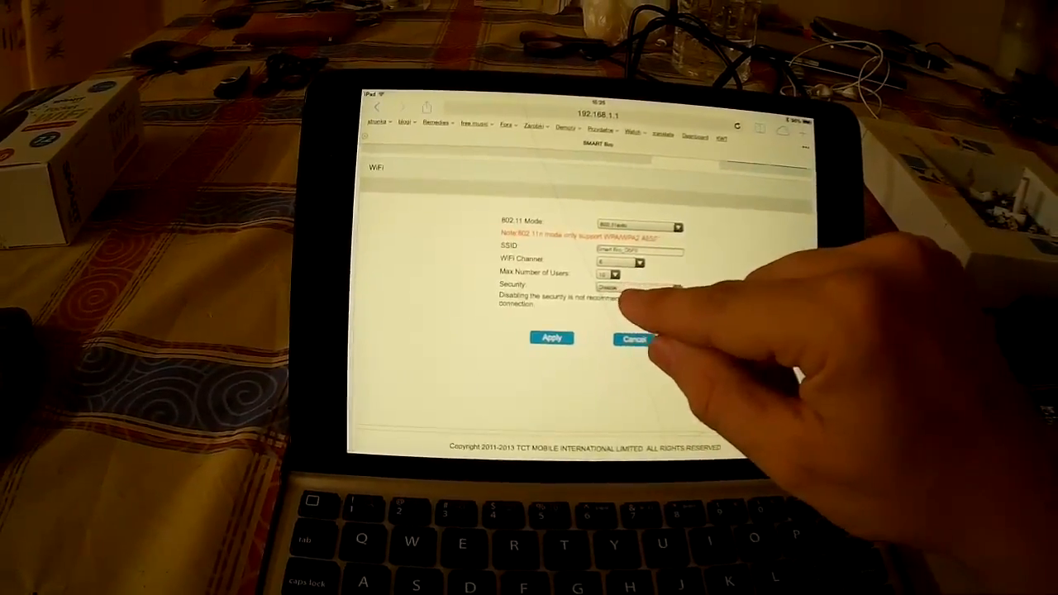
- Change the Wi-Fi security type from none to WPA2 PSK and apply it
click(648, 285)
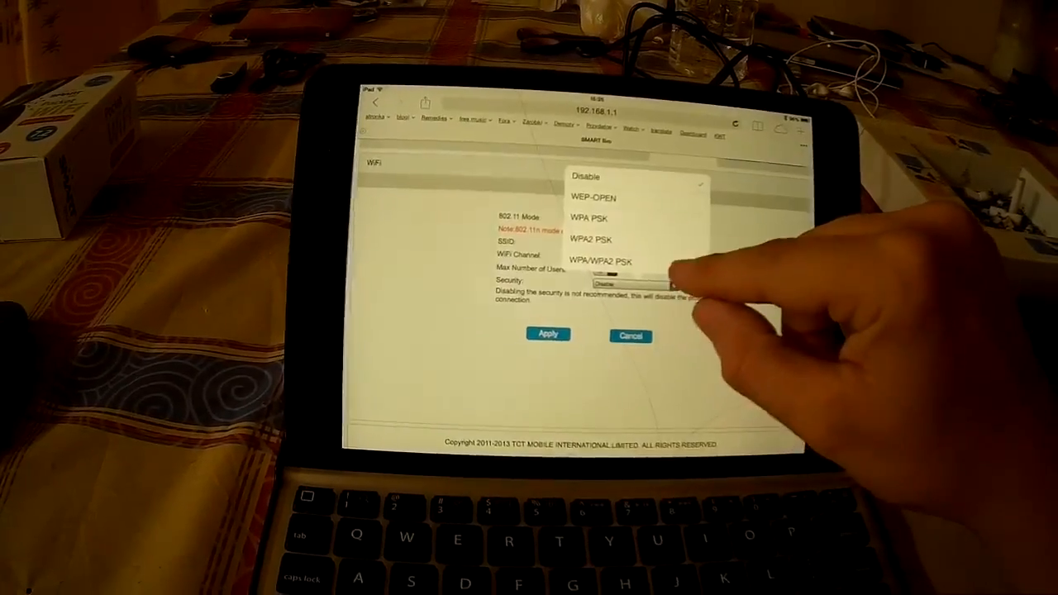
click(599, 262)
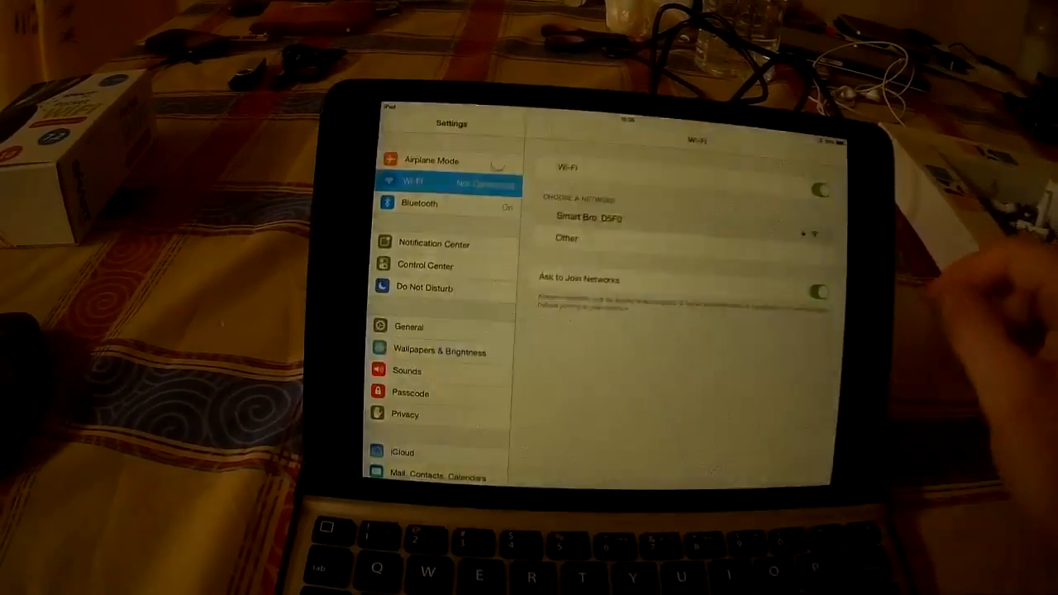
- Join the Smart Bro Wi-Fi network from the iPad with the new password
click(566, 238)
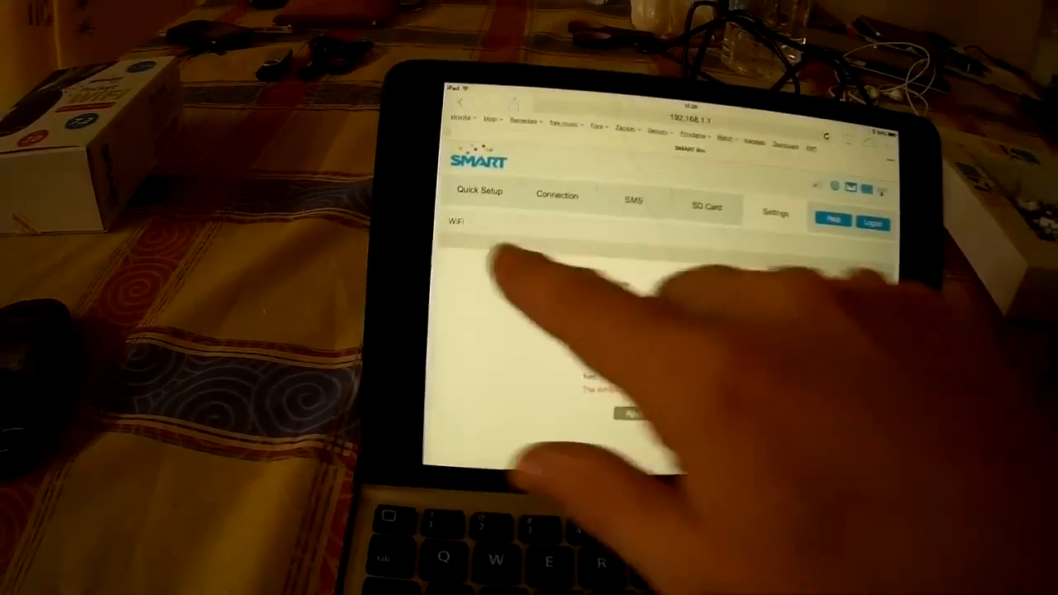
- View Connection Status: connected, SSID Smart Bro, WPA2-PSK security, one user
click(558, 192)
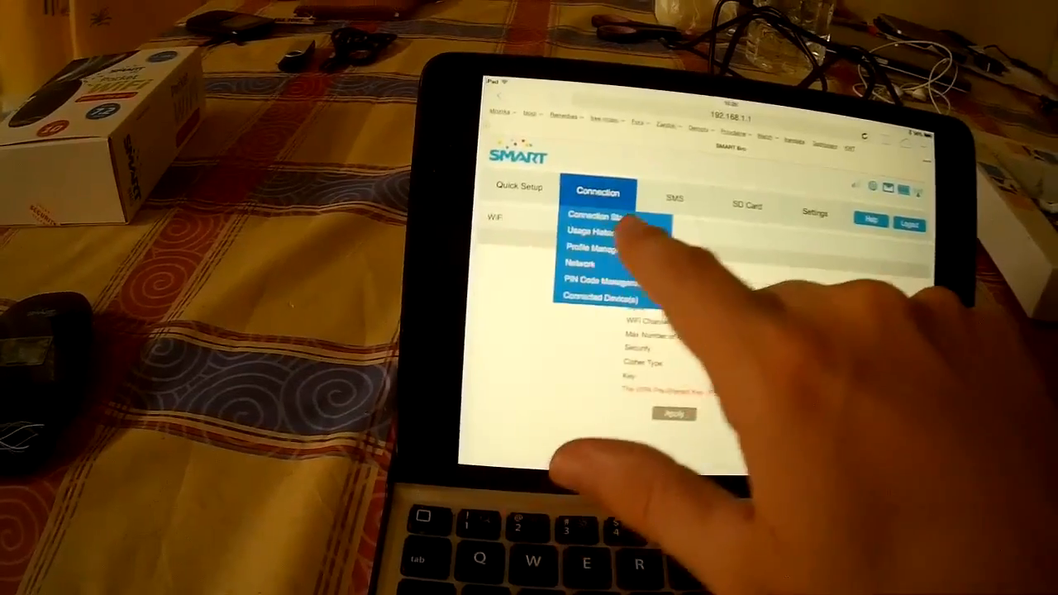
click(599, 215)
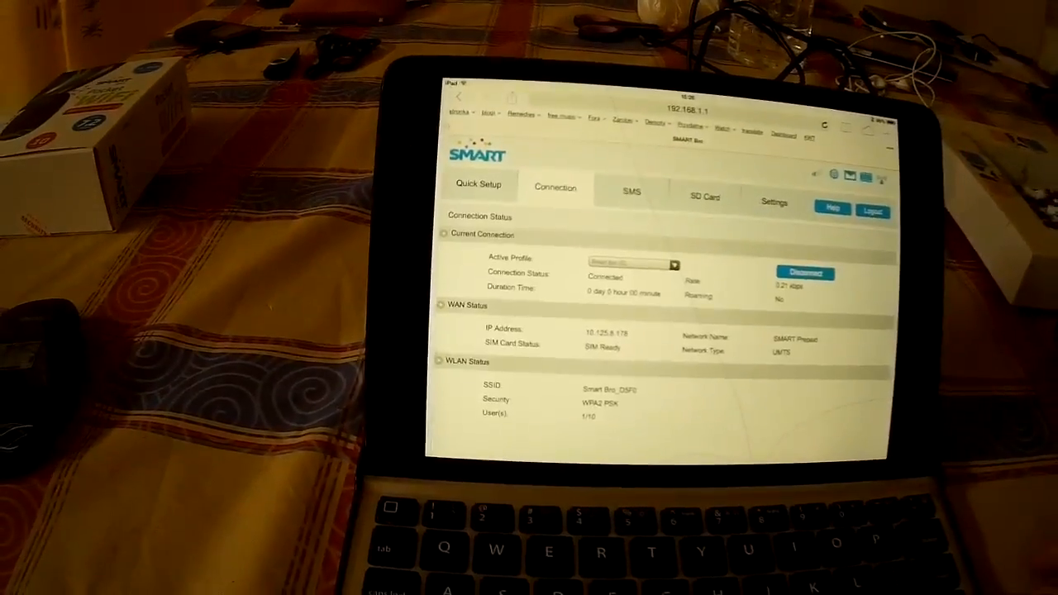